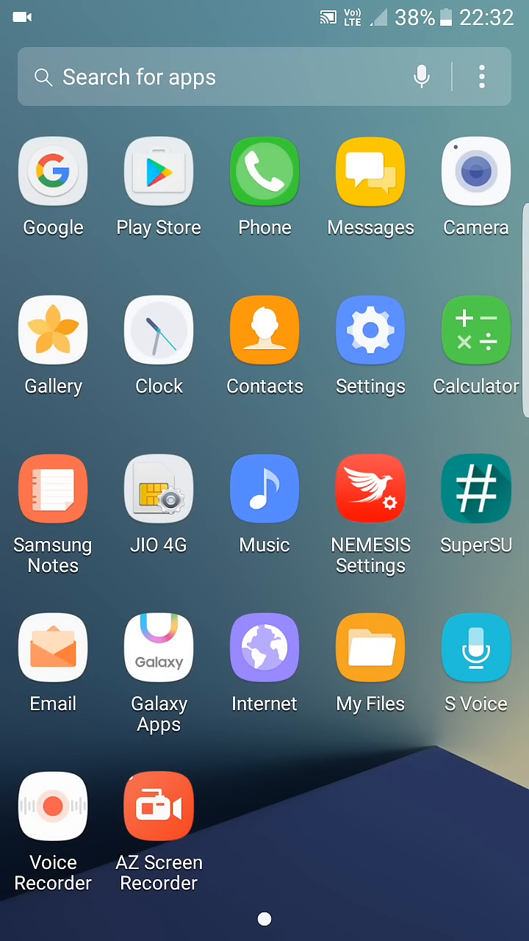
# View About device and its Software info, showing Android 6.0.1 with a NEMESIS build, then return to About device.
pyautogui.click(369, 334)
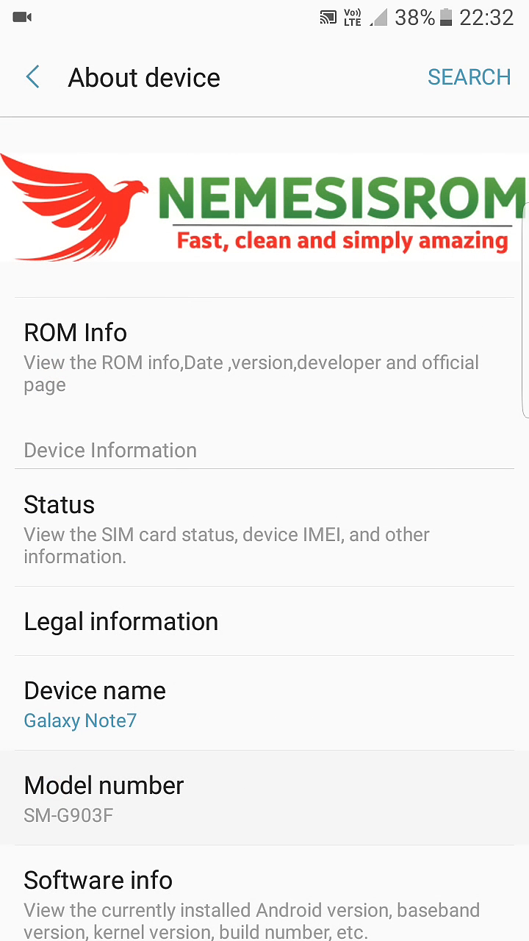
pyautogui.scroll(-3)
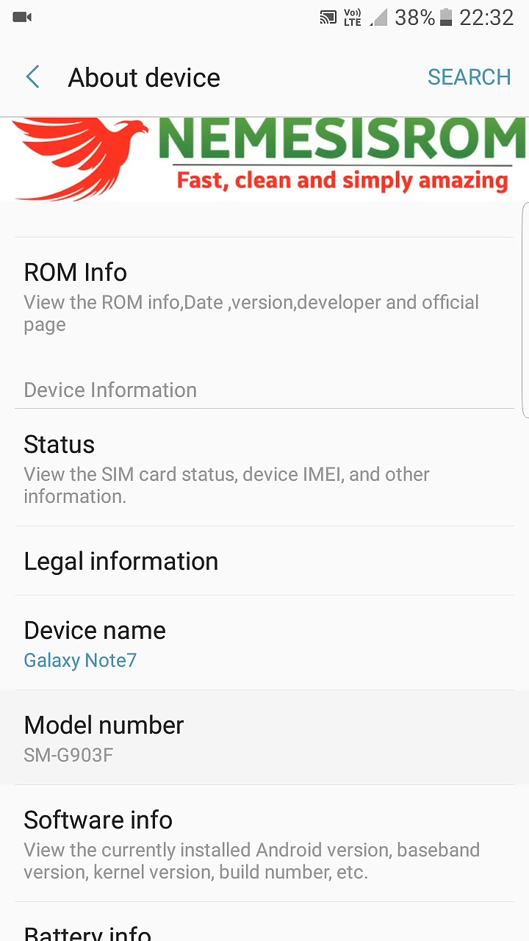
pyautogui.scroll(-3)
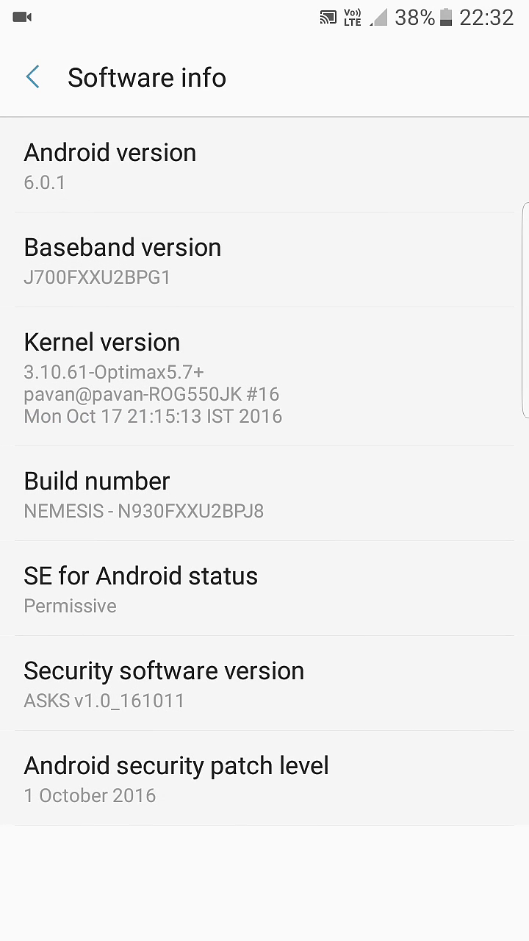
pyautogui.click(33, 78)
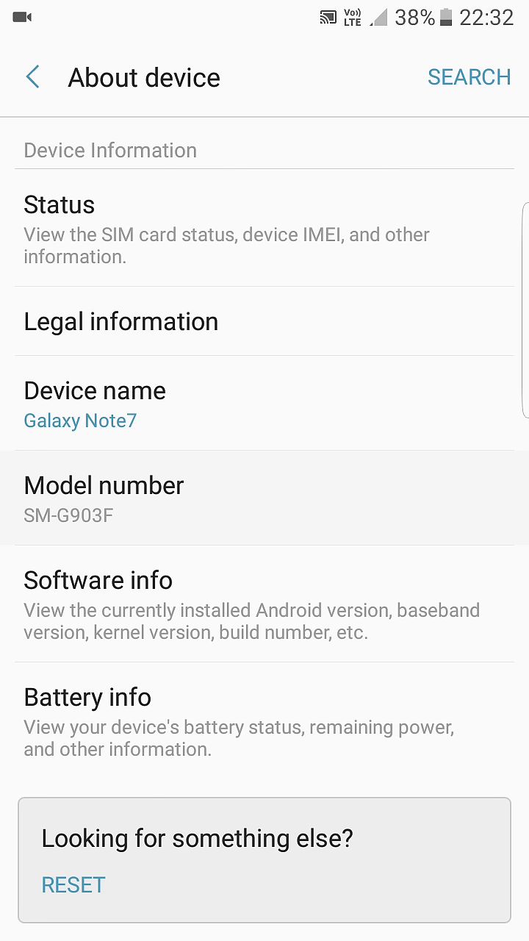
# Briefly view the Connections settings, then switch to My Files showing the SD card's NEMESIS, volte and kernel zips.
pyautogui.click(32, 77)
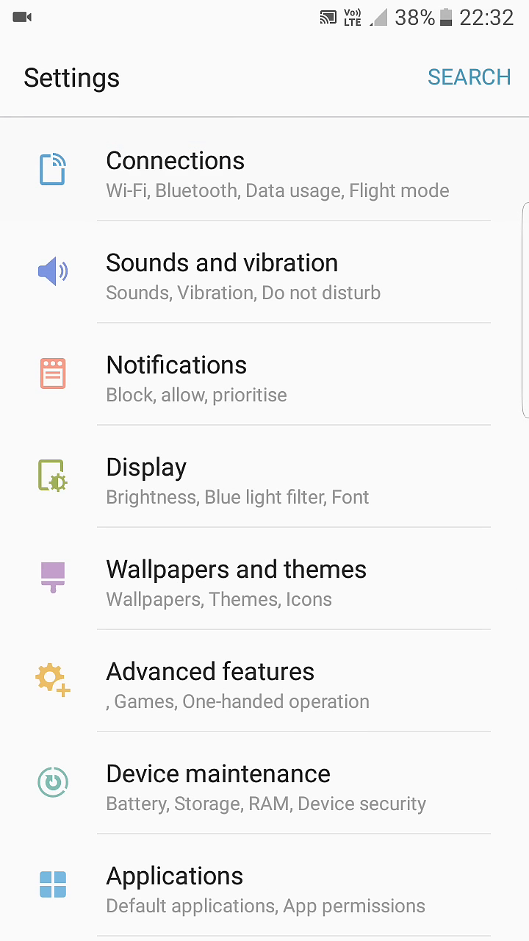
pyautogui.click(175, 160)
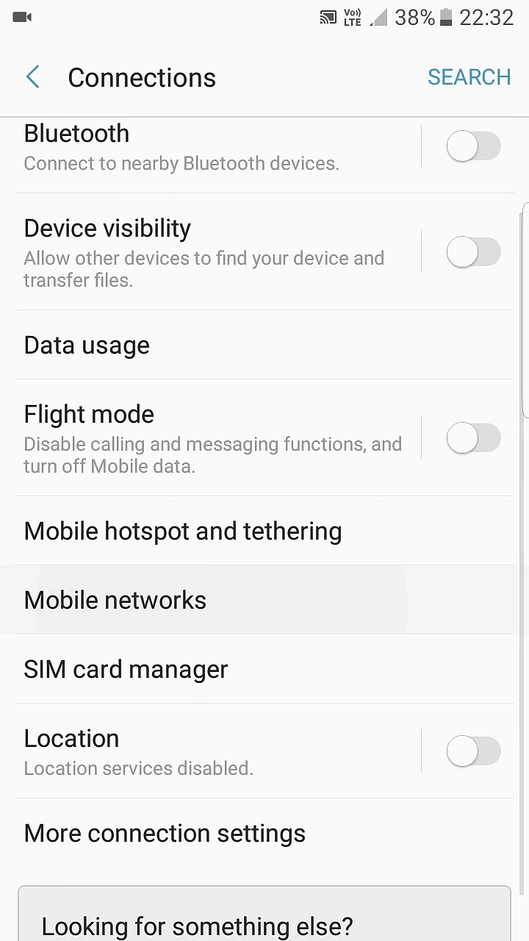
pyautogui.click(114, 599)
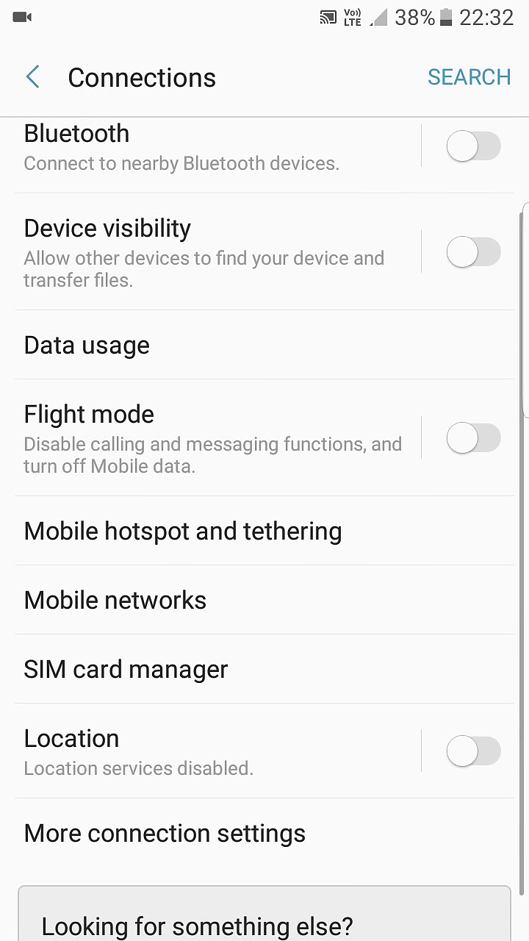
pyautogui.click(125, 668)
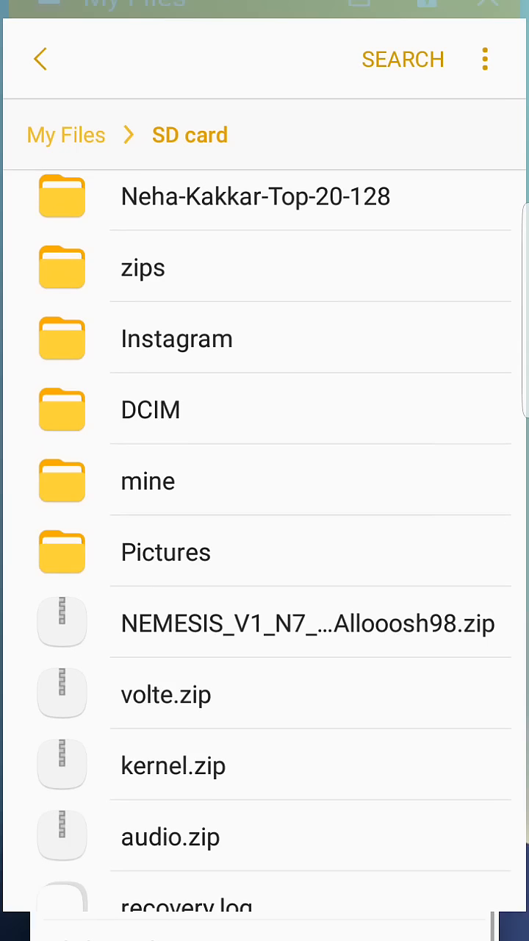
# Scroll the SD card list to audio.zip, recovery.log and the contacts file, then return to the app drawer.
pyautogui.click(311, 623)
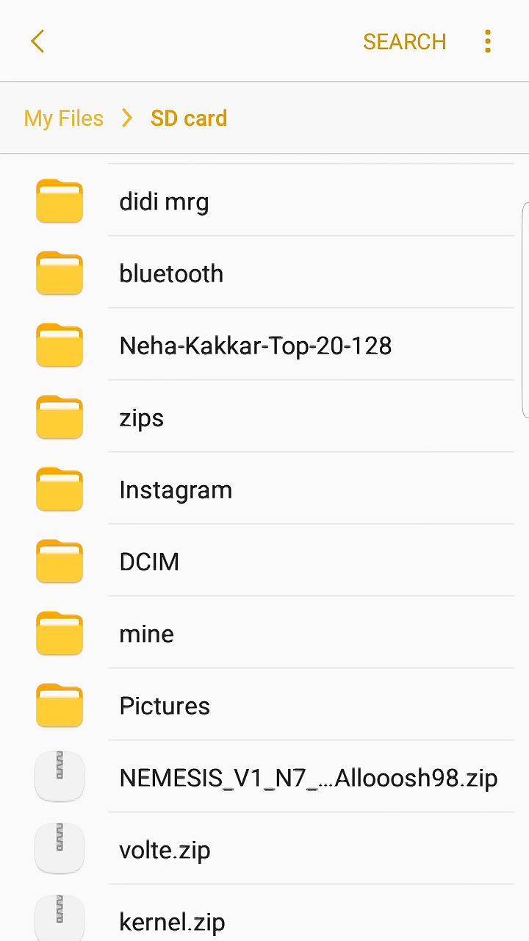
pyautogui.scroll(-3)
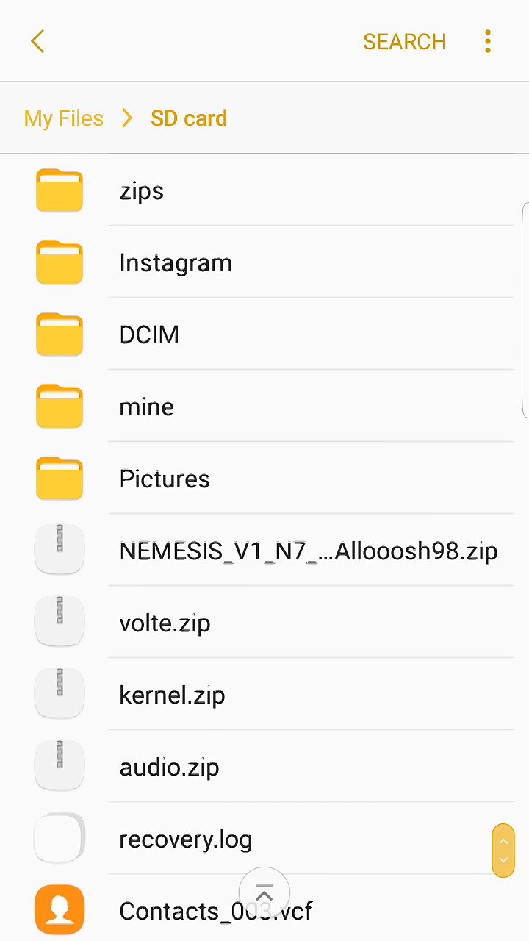
pyautogui.click(37, 41)
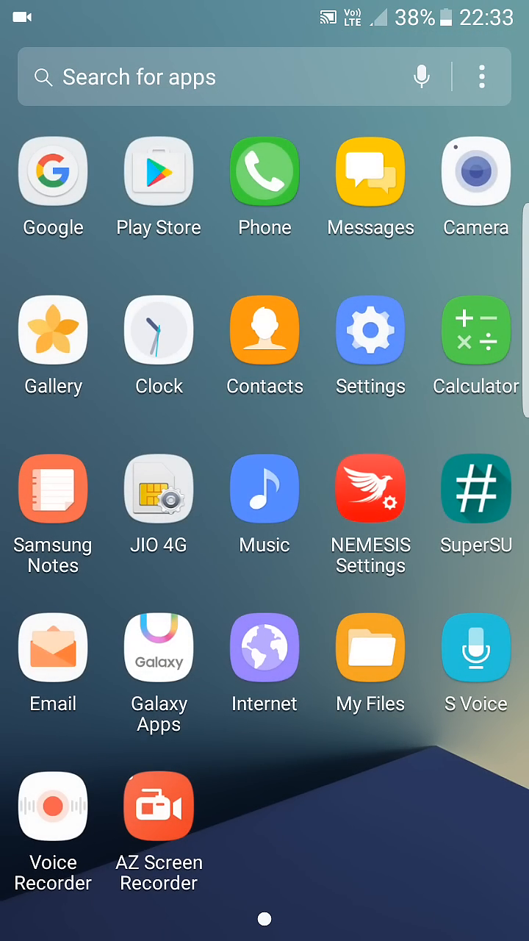
# Launch NEMESIS Settings and view its Additional programs section, returning to the settings list.
pyautogui.click(370, 489)
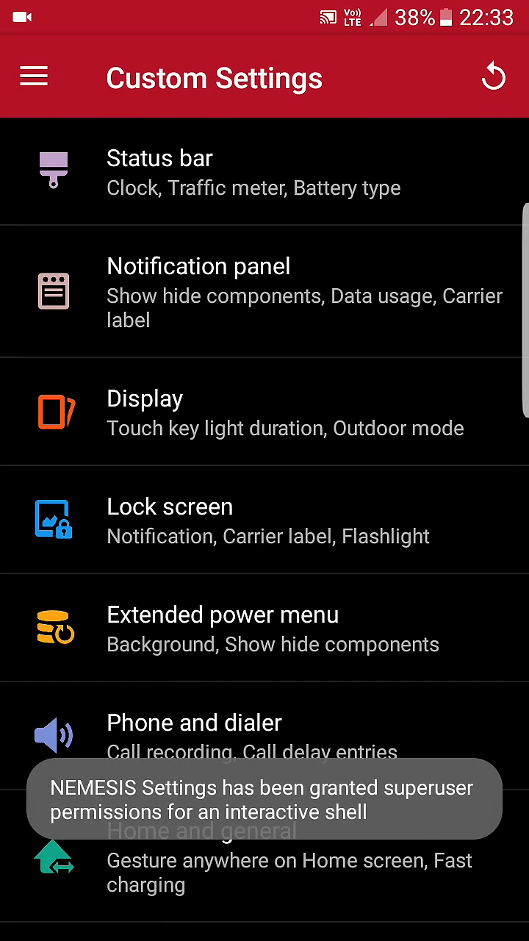
pyautogui.scroll(-3)
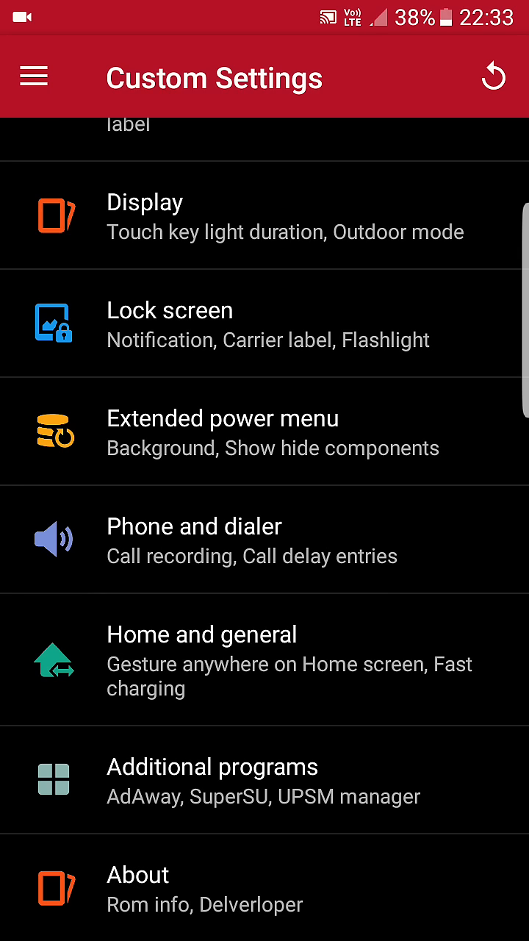
pyautogui.click(210, 786)
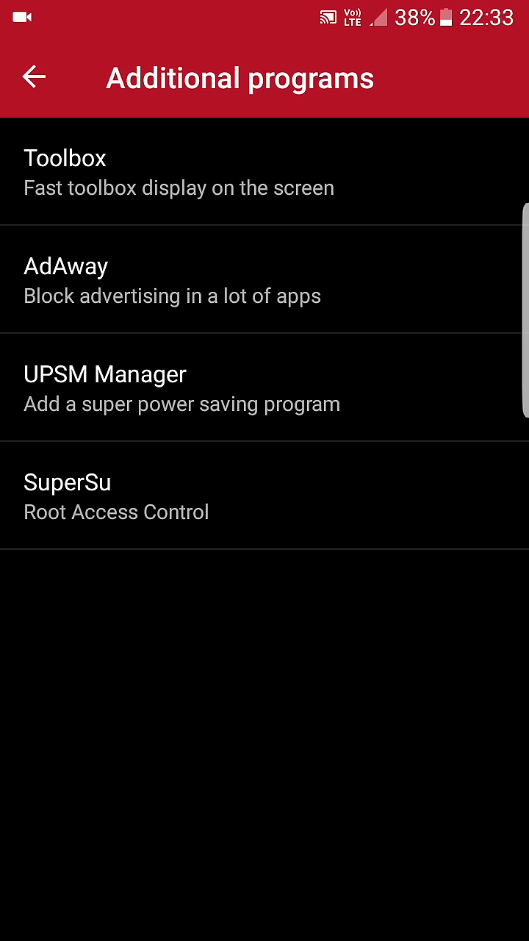
pyautogui.click(36, 76)
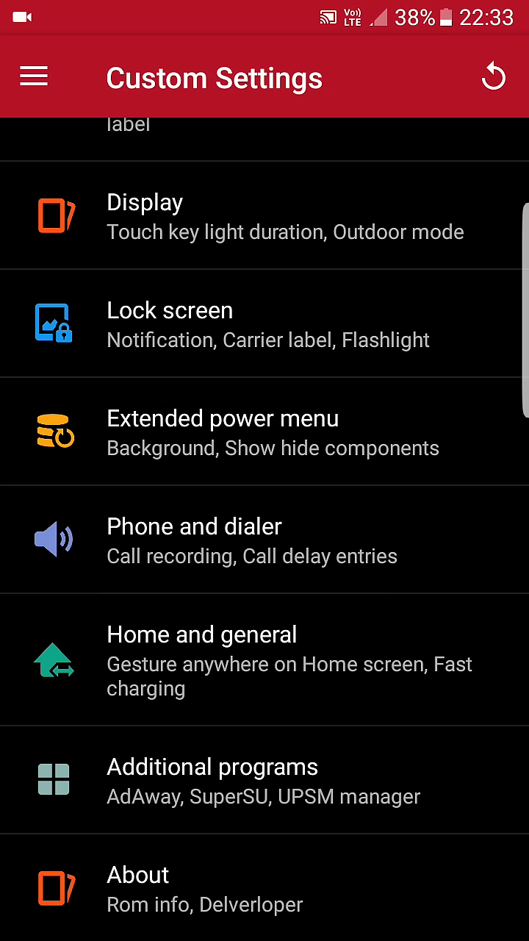
# View the Status bar options section, then go back to the home screen.
pyautogui.scroll(-3)
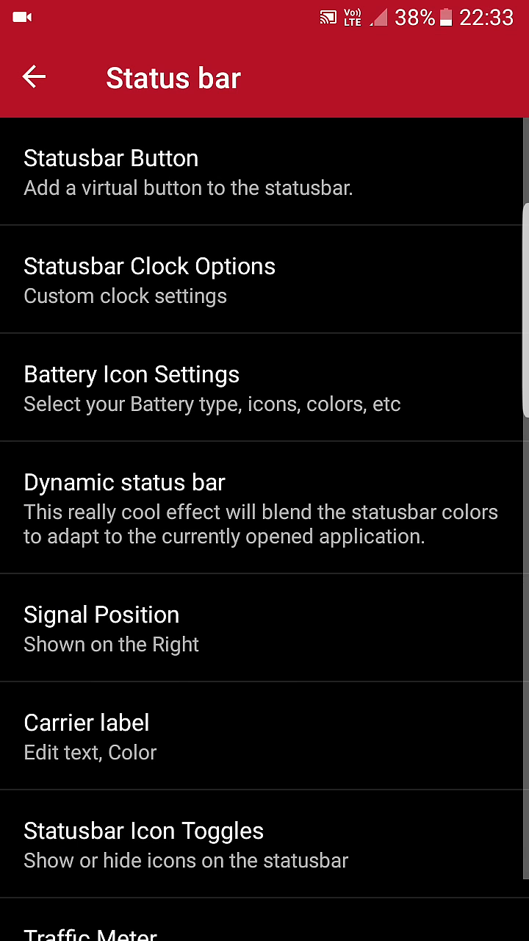
pyautogui.click(33, 77)
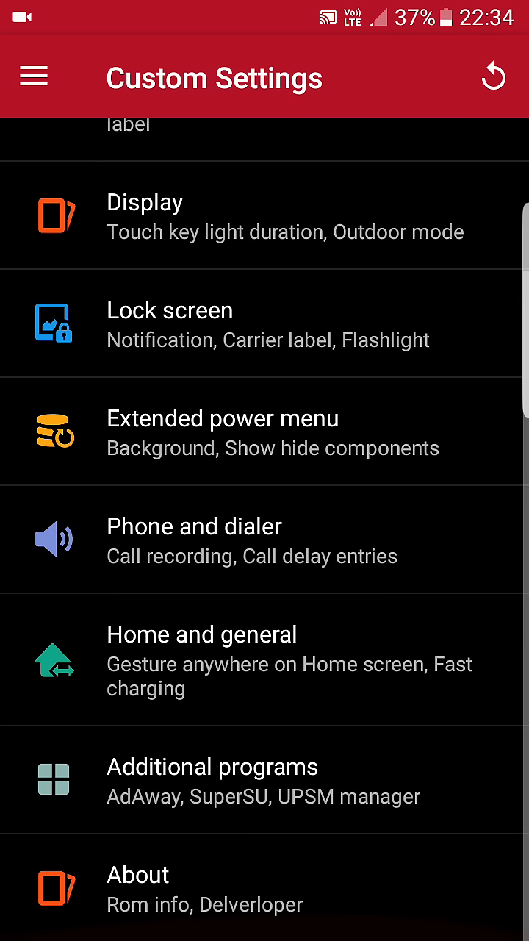
pyautogui.scroll(3)
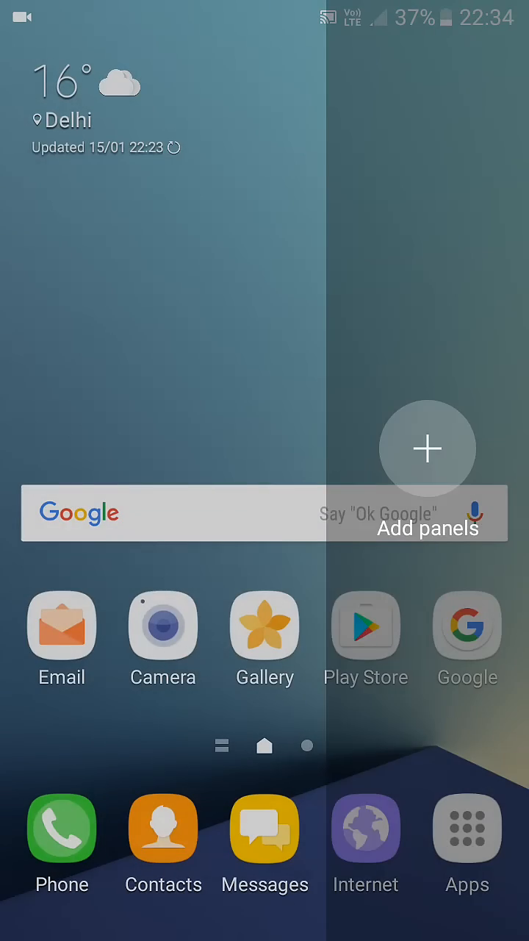
# Briefly view Messages (no messages) from the app drawer, return home, and reopen the app drawer.
pyautogui.click(428, 448)
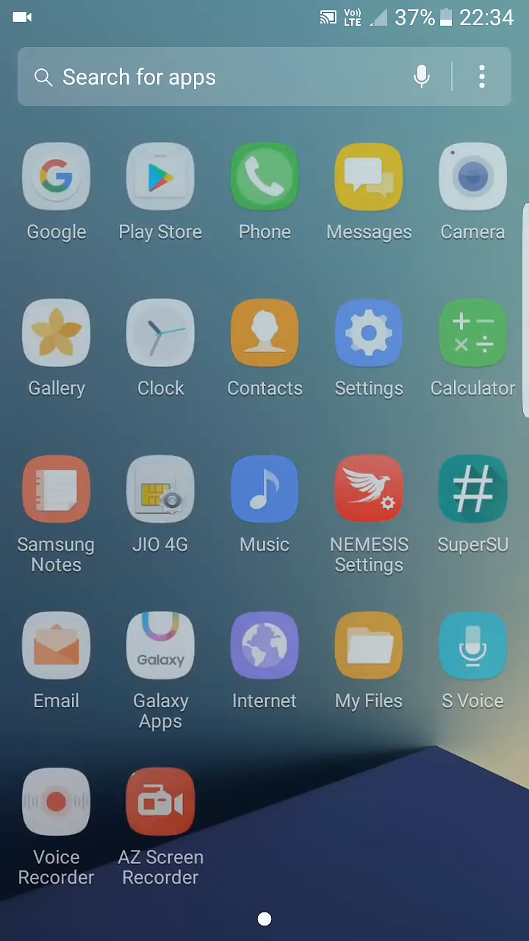
pyautogui.click(369, 332)
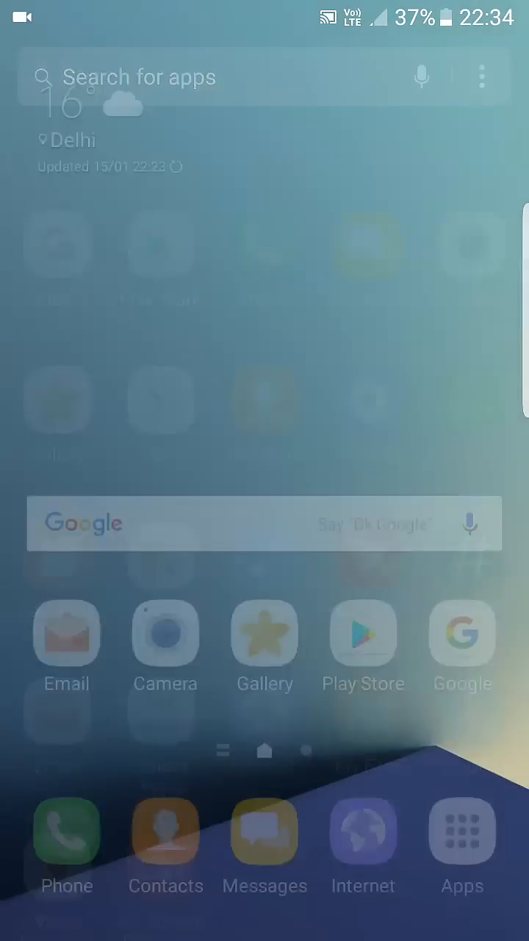
pyautogui.click(66, 830)
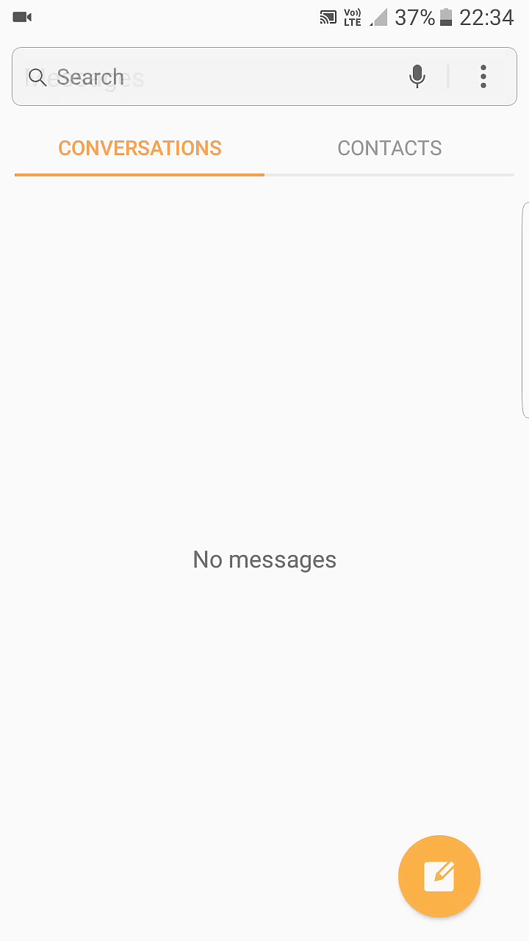
pyautogui.press('home')
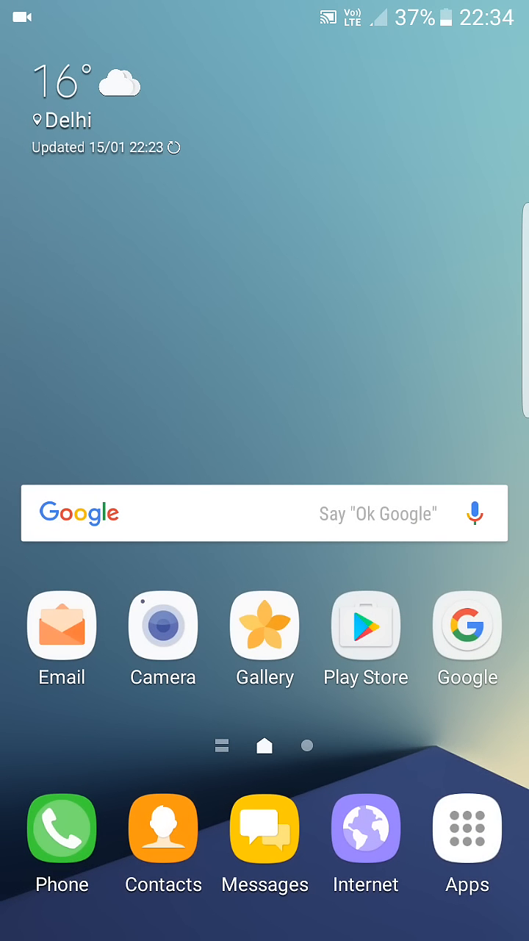
pyautogui.click(466, 827)
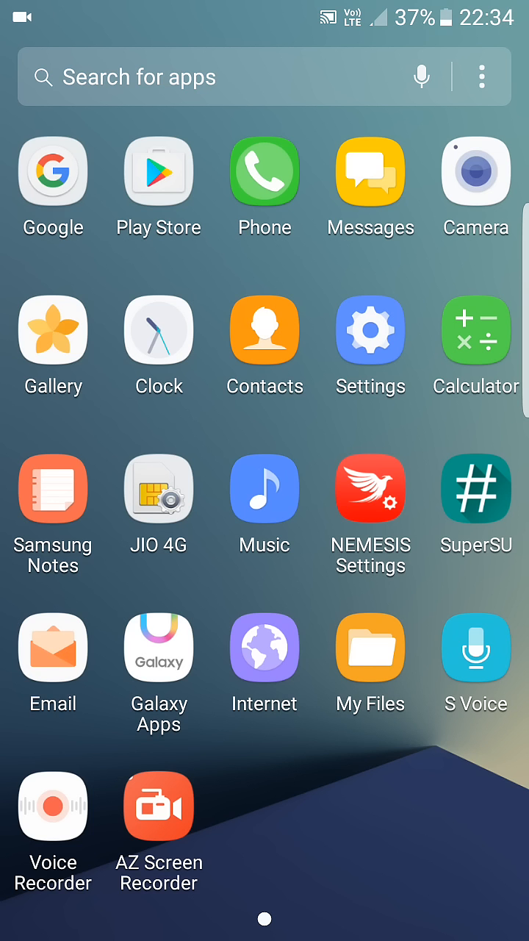
# Launch Clock on its Alarm tab, listing the single switched-off 06:00 weekday alarm.
pyautogui.click(158, 329)
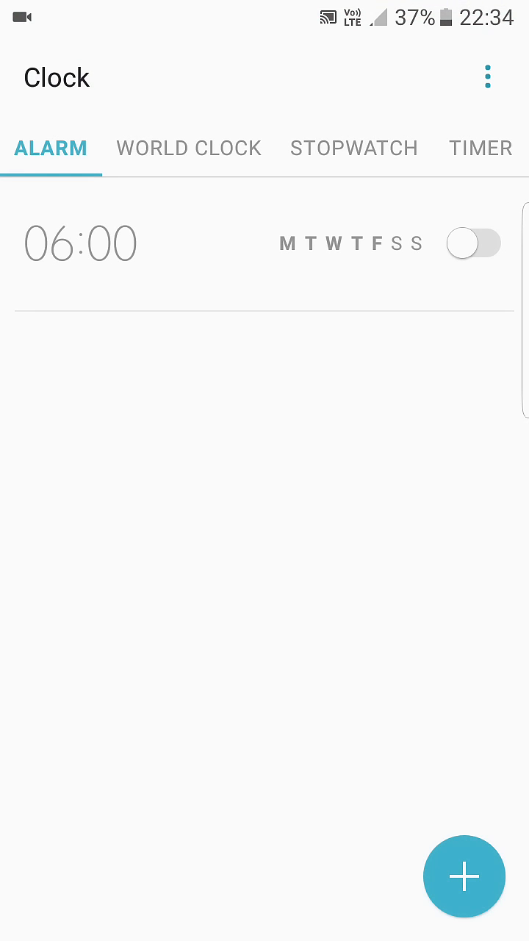